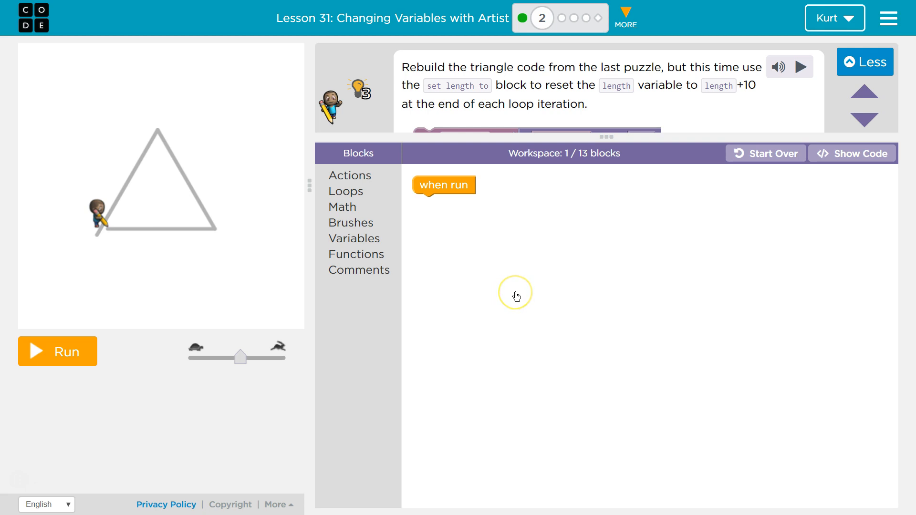
mouse_move(502, 311)
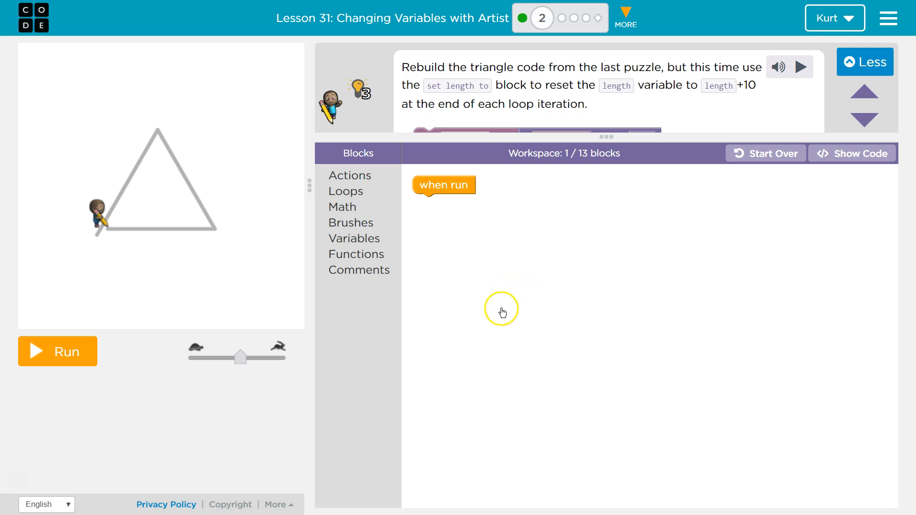
mouse_move(519, 132)
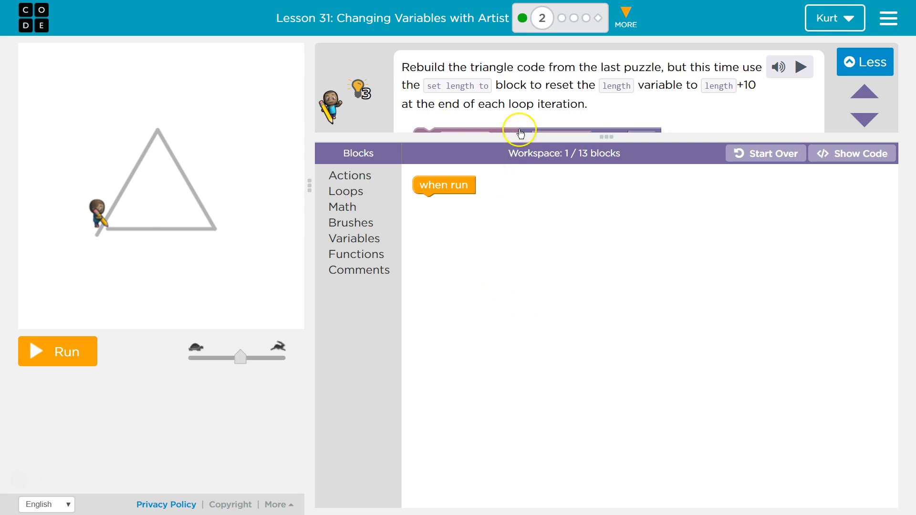
mouse_move(699, 105)
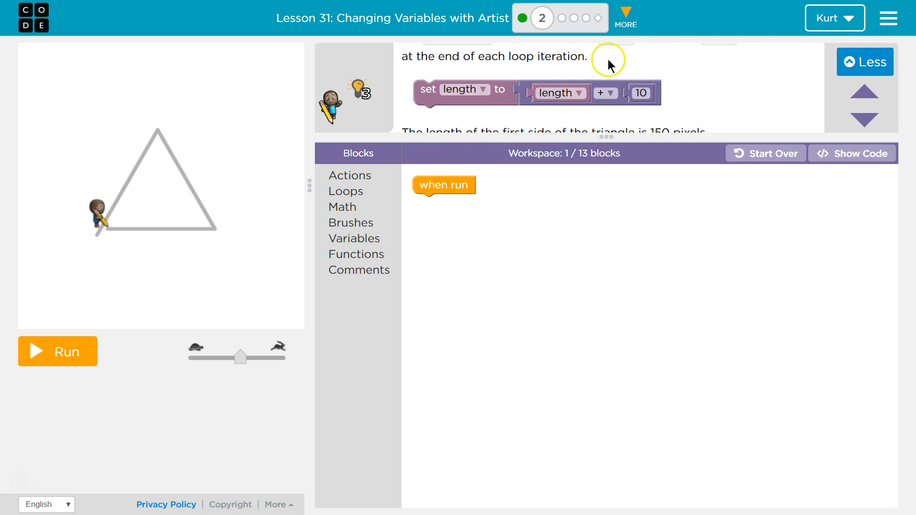
mouse_move(547, 137)
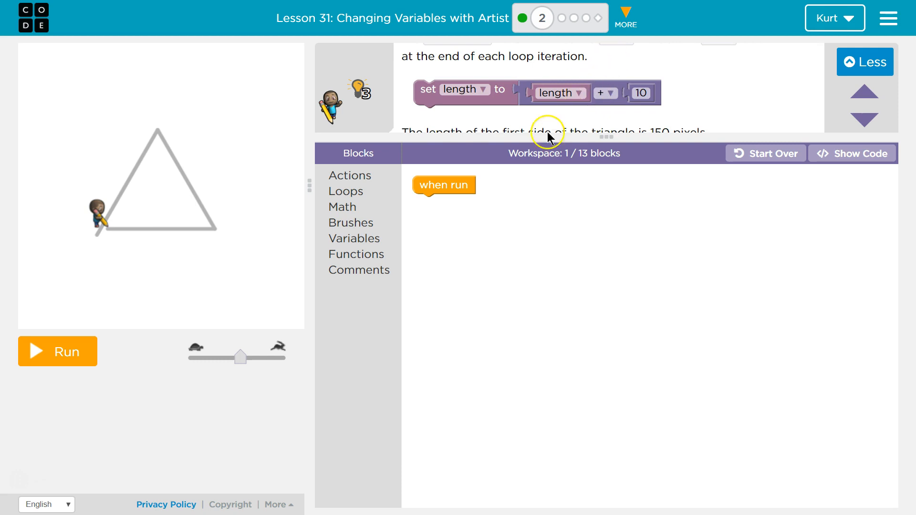
mouse_move(426, 182)
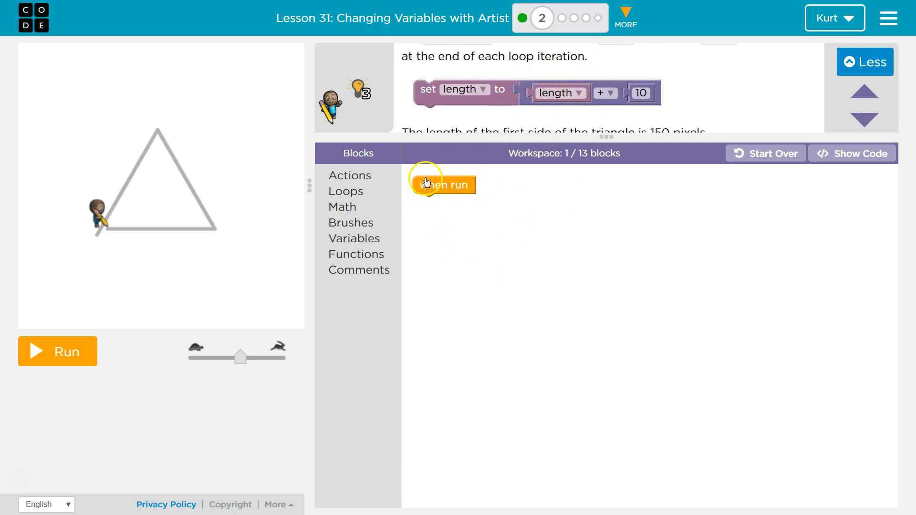
mouse_move(479, 94)
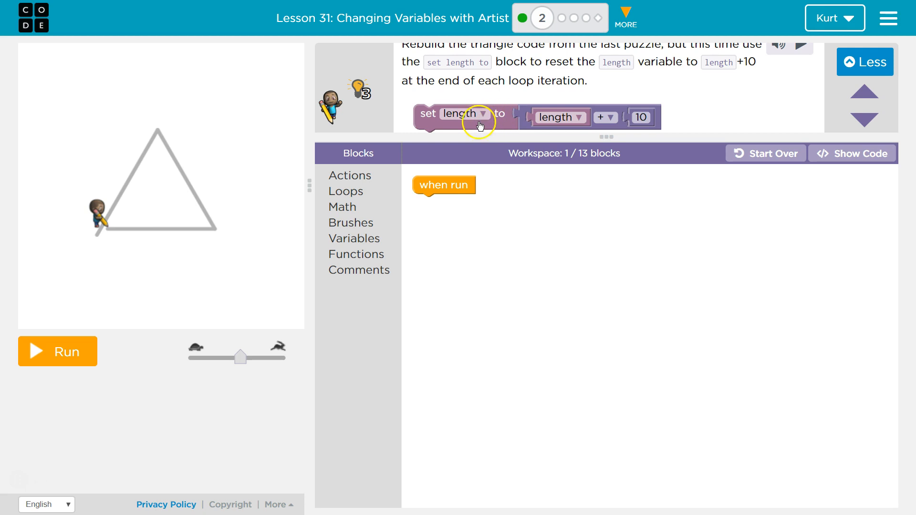
mouse_move(577, 116)
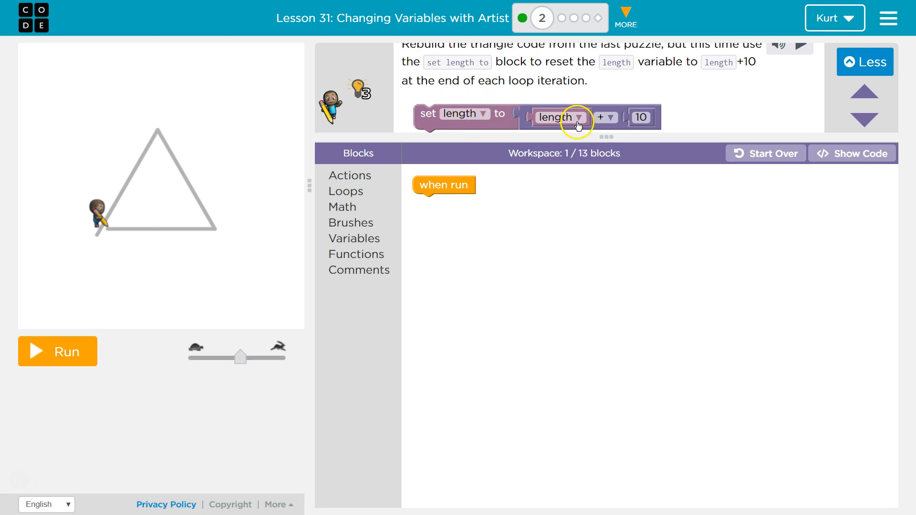
mouse_move(539, 144)
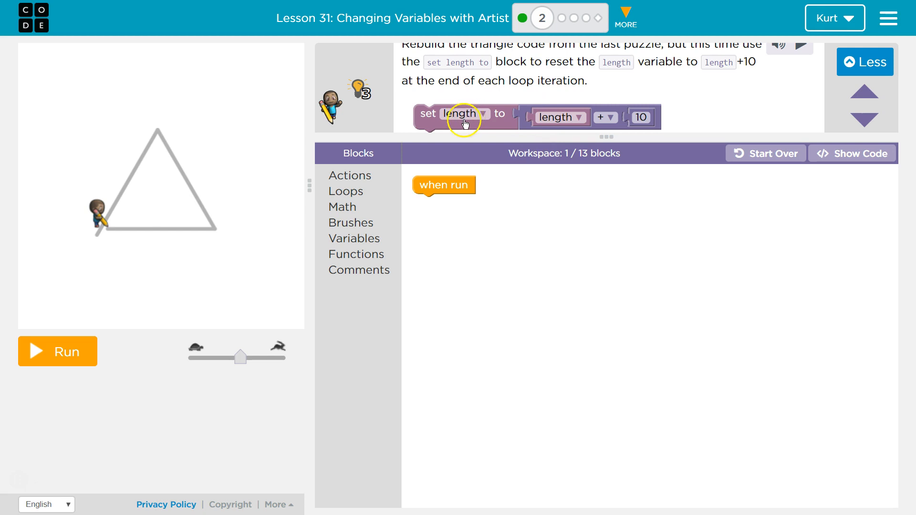
mouse_move(489, 115)
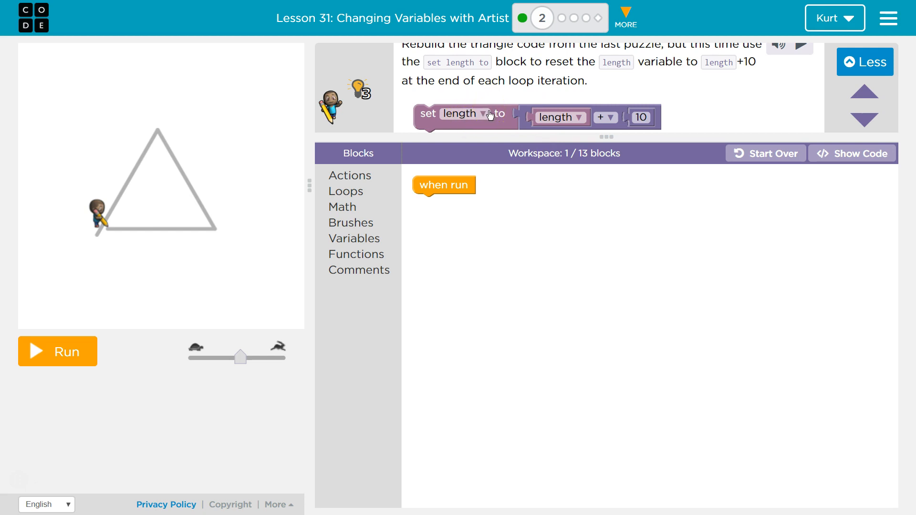
mouse_move(561, 109)
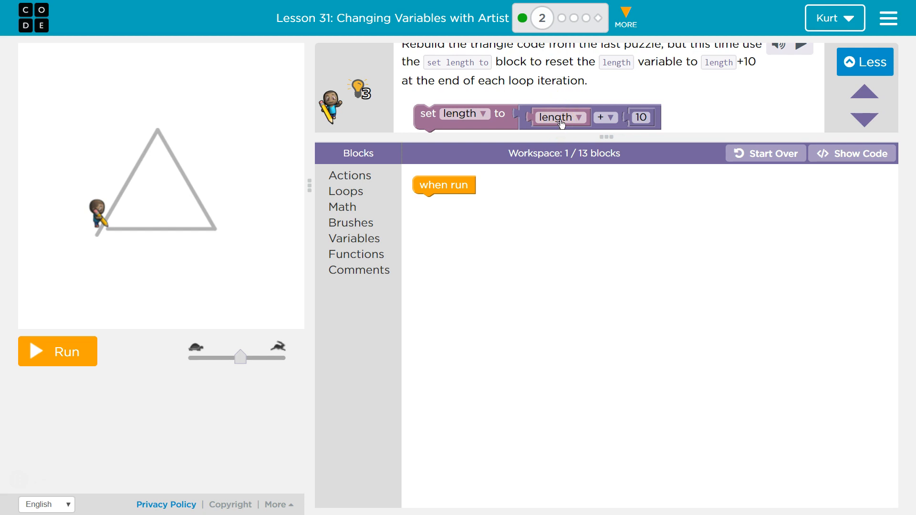
mouse_move(508, 60)
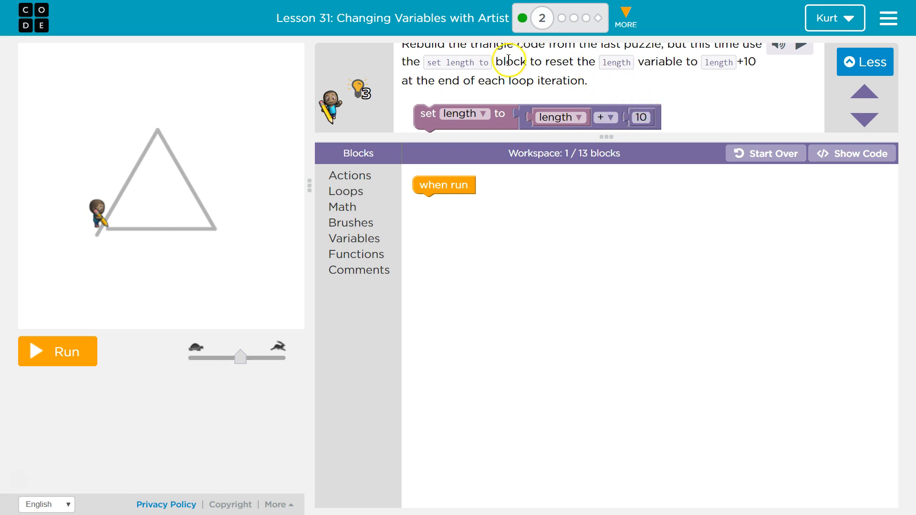
mouse_move(579, 117)
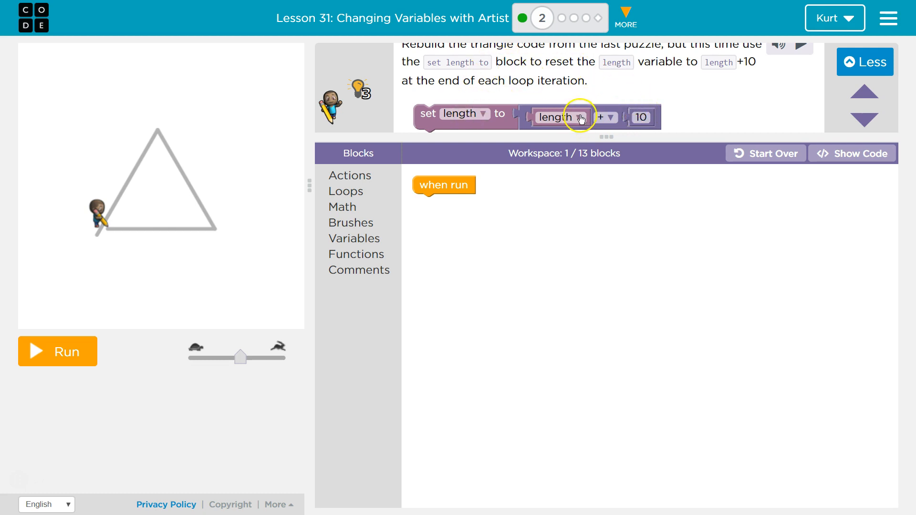
mouse_move(558, 138)
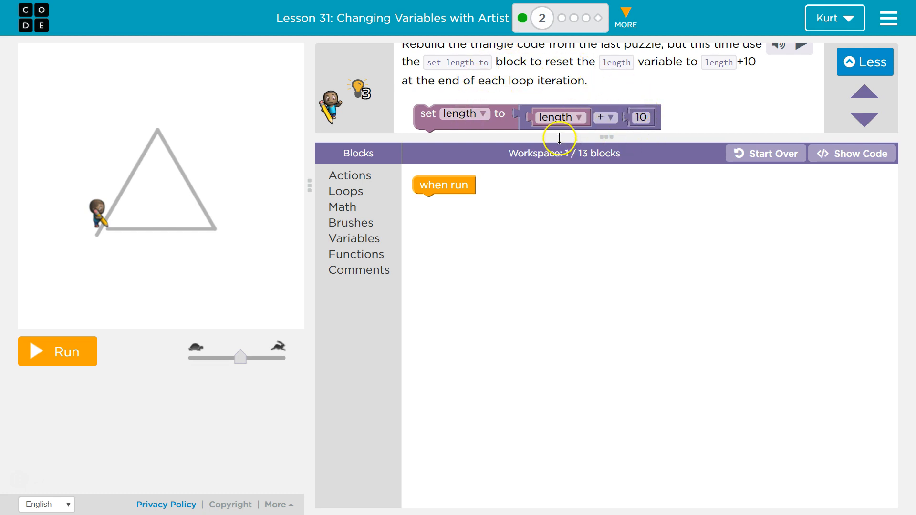
mouse_move(475, 98)
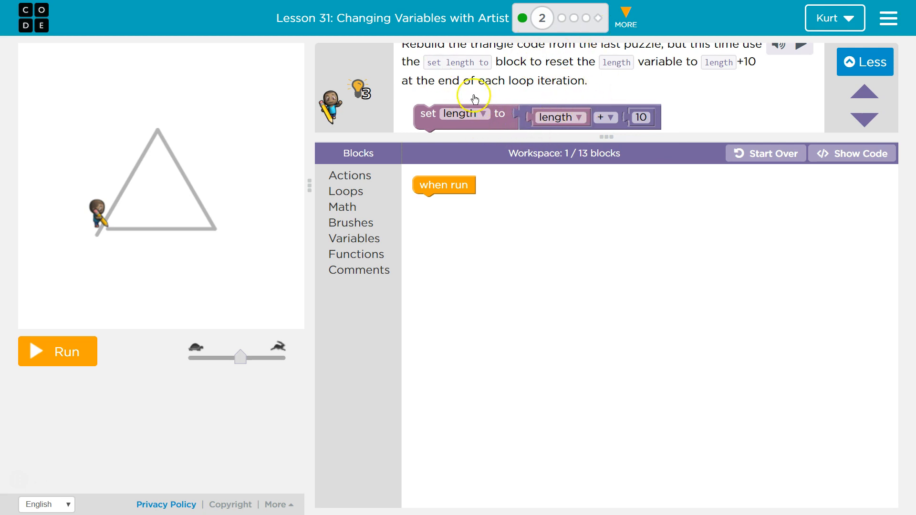
mouse_move(563, 93)
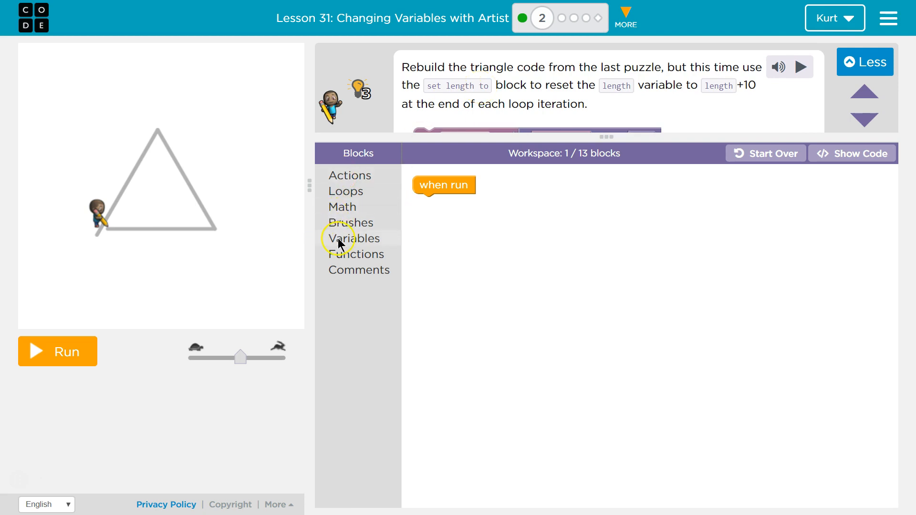
- Set the length variable to 150 and add a repeat 3 times loop beneath it
left_click(356, 238)
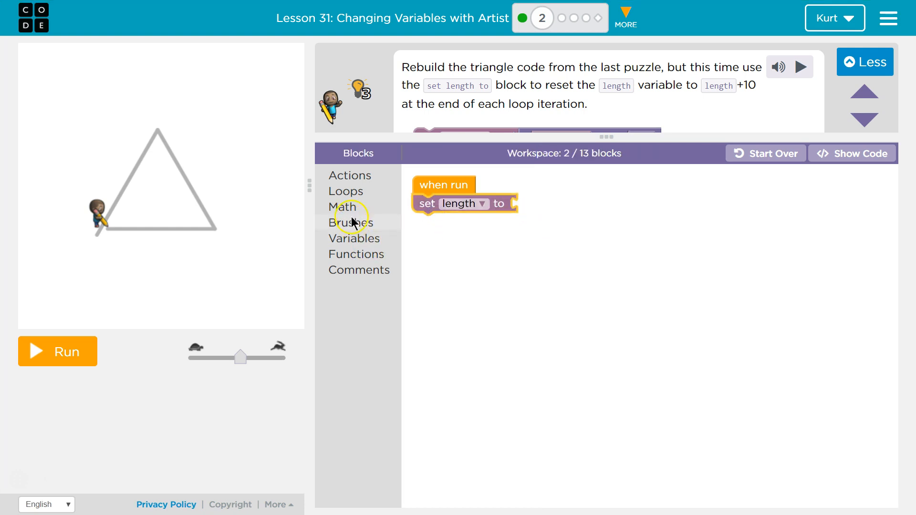
left_click(524, 204)
type("150")
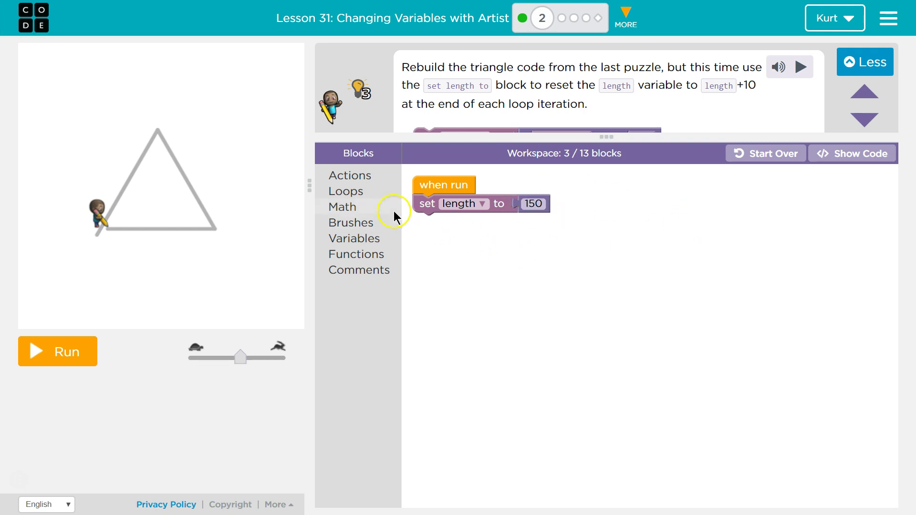
mouse_move(350, 182)
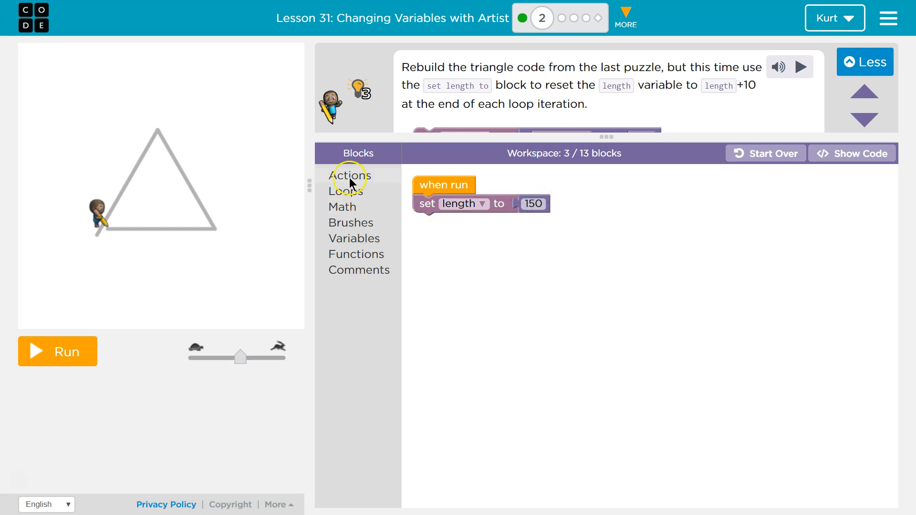
left_click(345, 191)
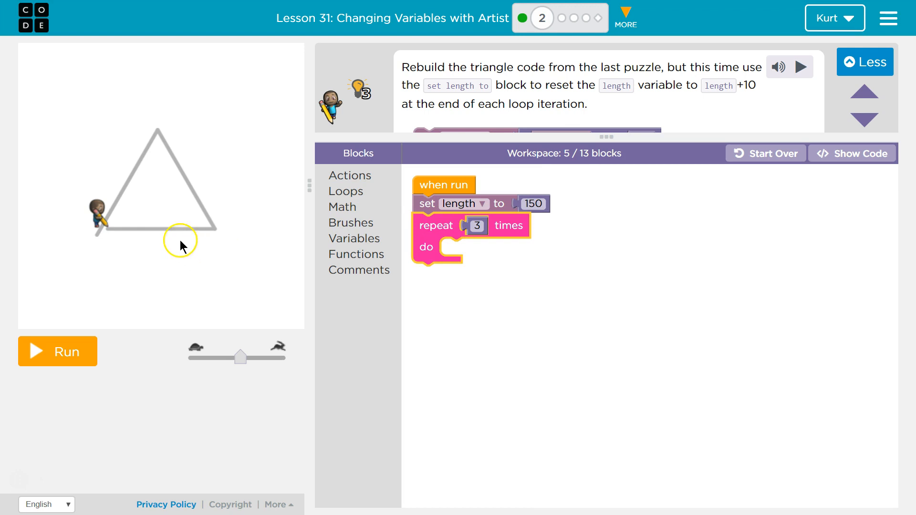
mouse_move(390, 209)
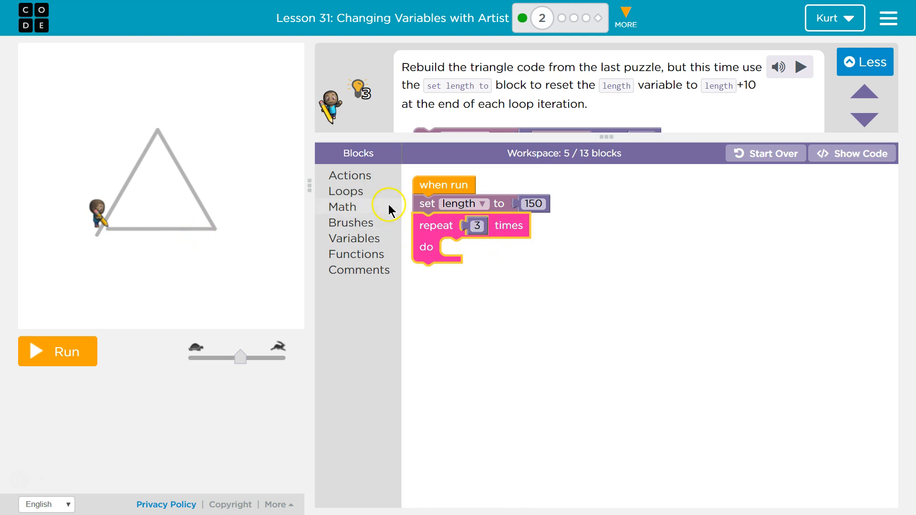
- Place move forward by length and a set length to block inside the loop
left_click(349, 175)
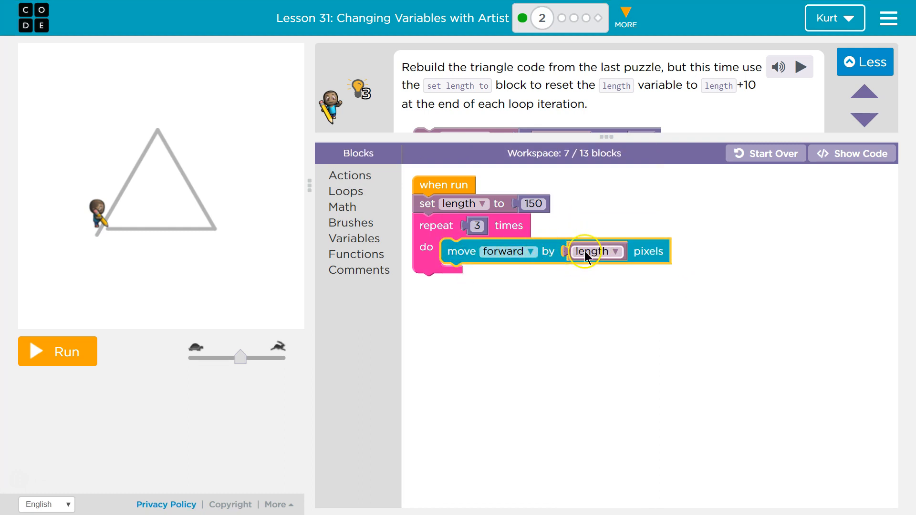
mouse_move(390, 250)
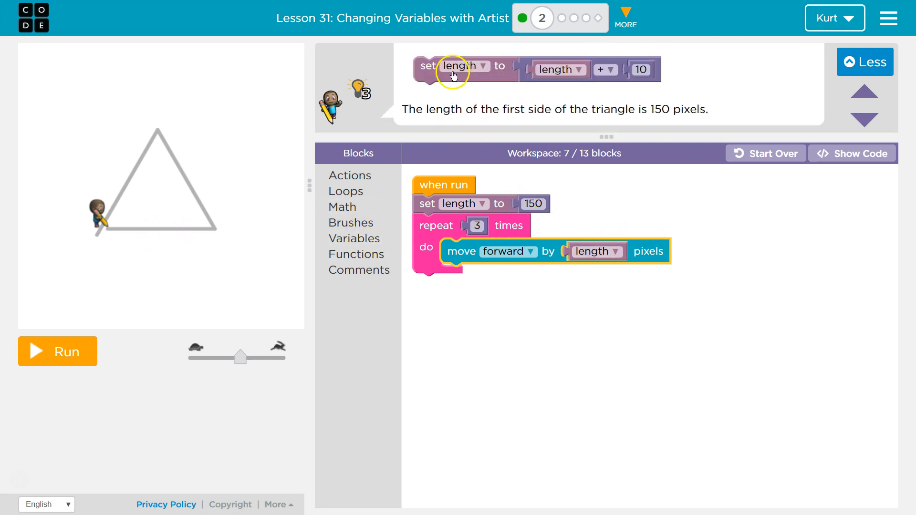
left_click(354, 238)
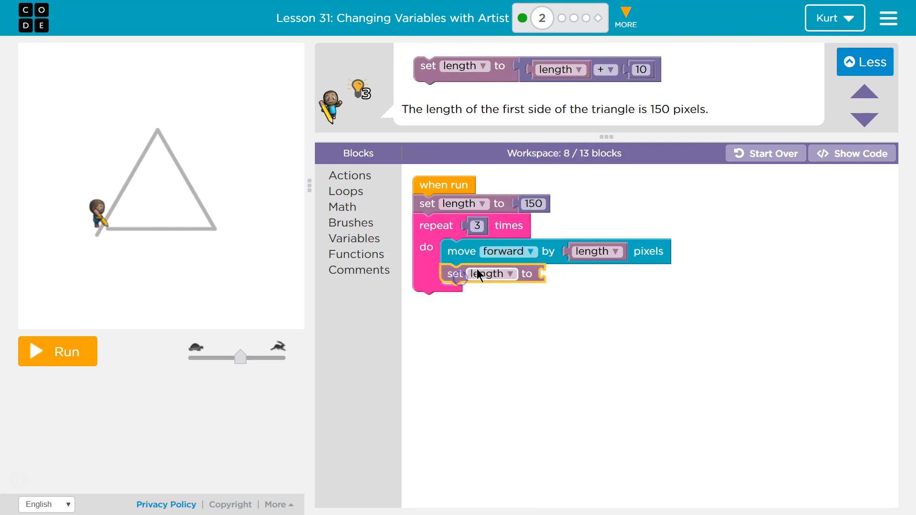
mouse_move(343, 207)
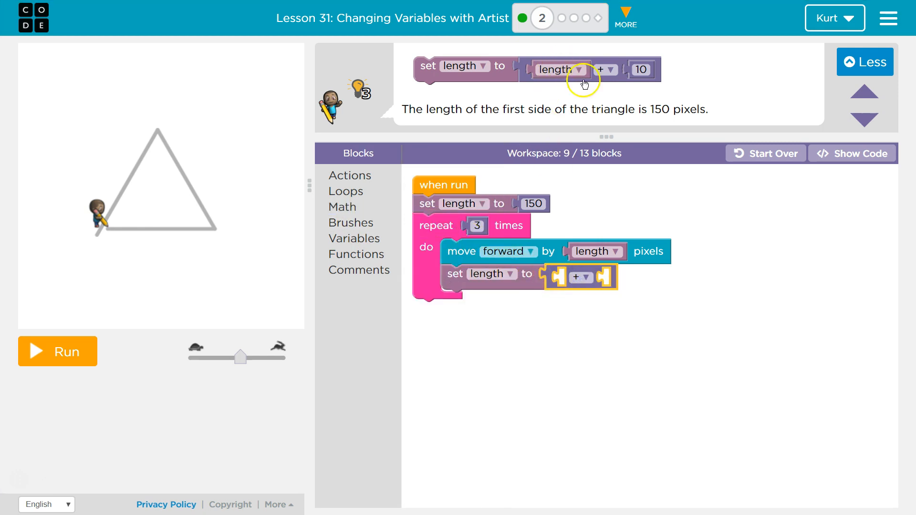
mouse_move(335, 225)
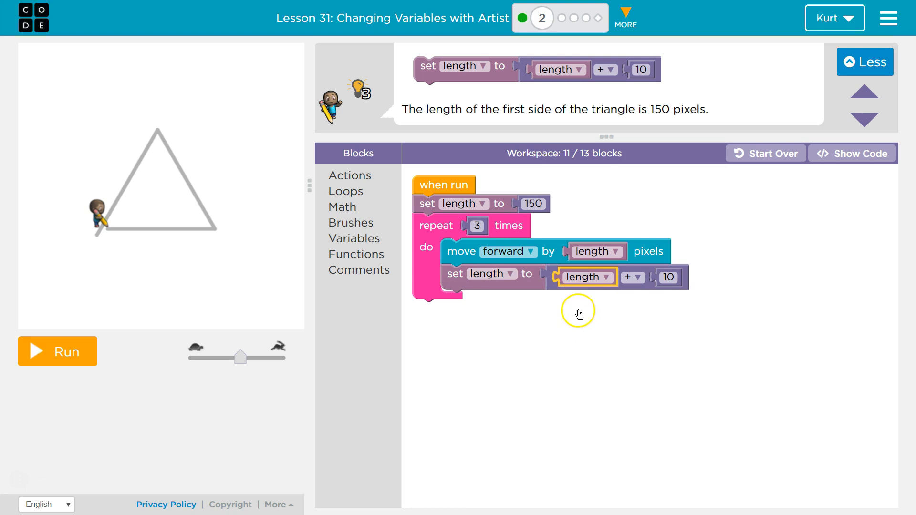
mouse_move(560, 266)
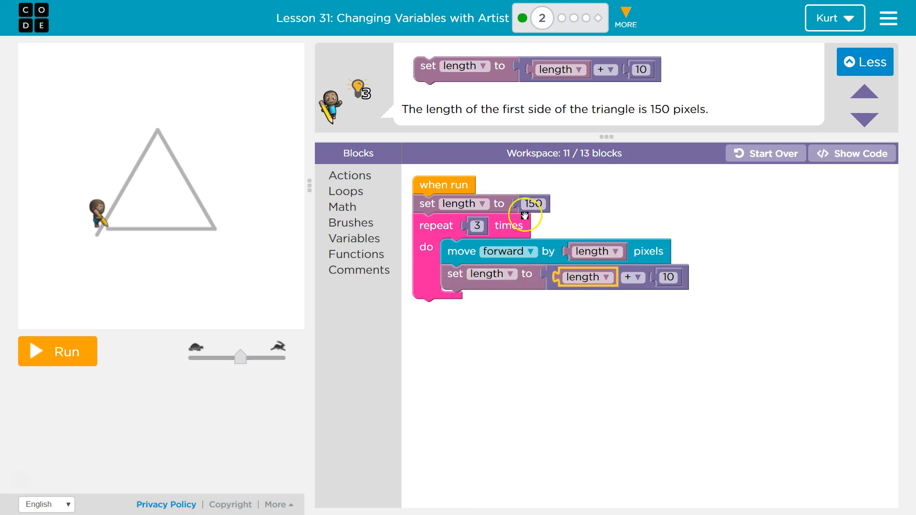
mouse_move(547, 257)
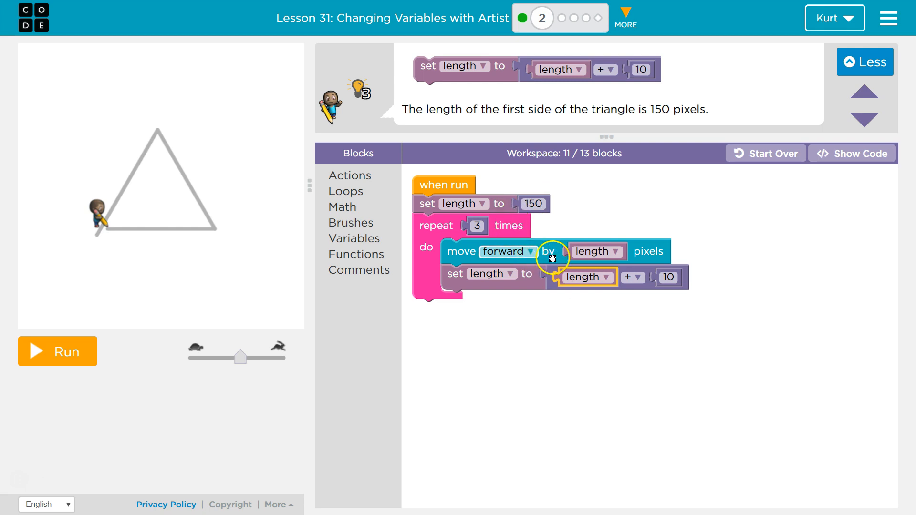
mouse_move(220, 232)
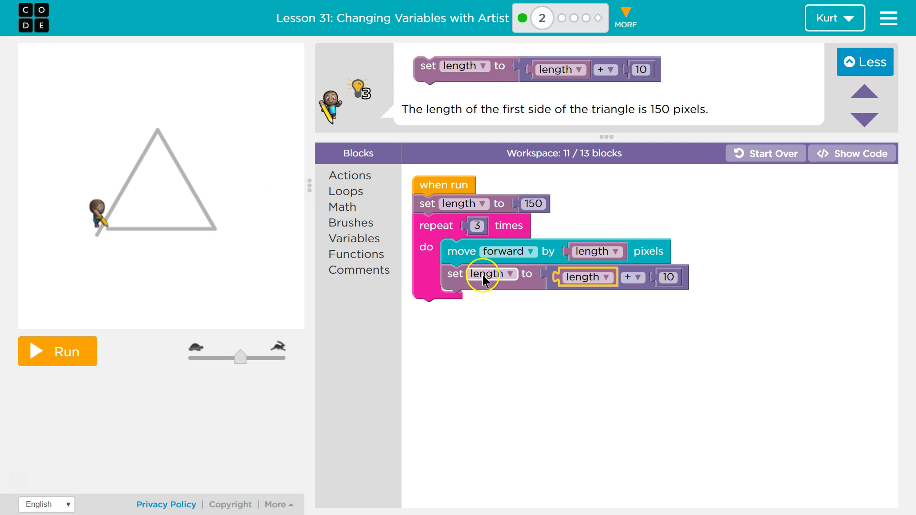
mouse_move(482, 285)
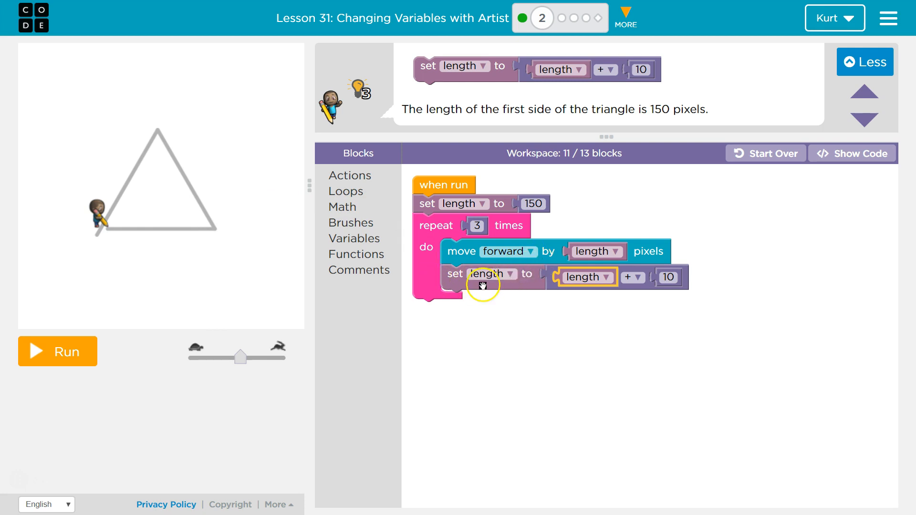
mouse_move(509, 282)
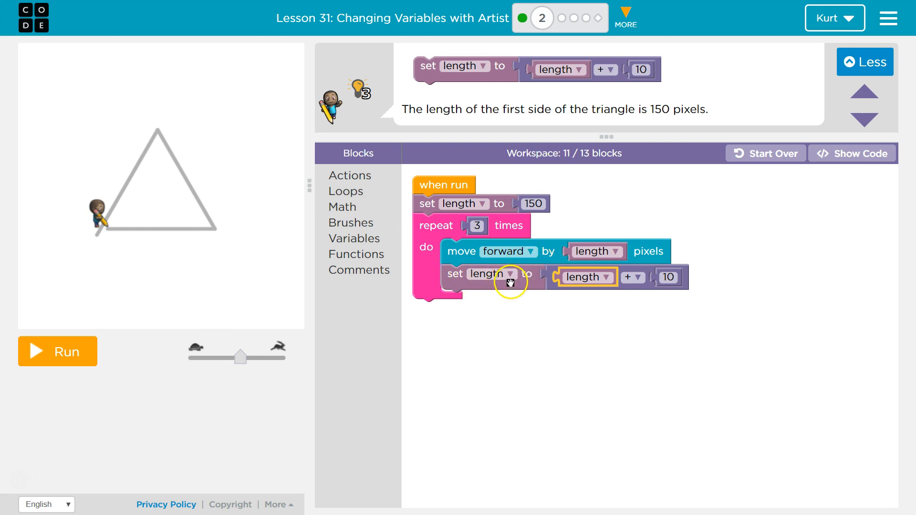
mouse_move(499, 285)
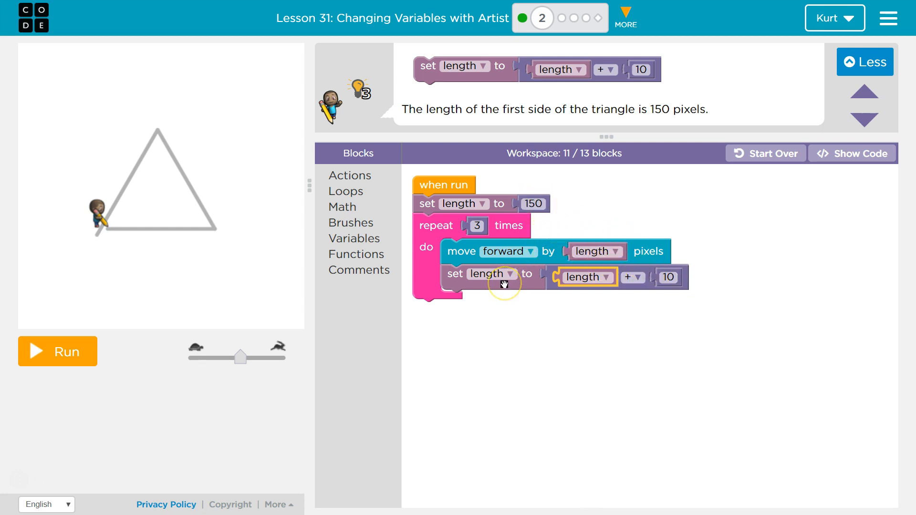
mouse_move(495, 231)
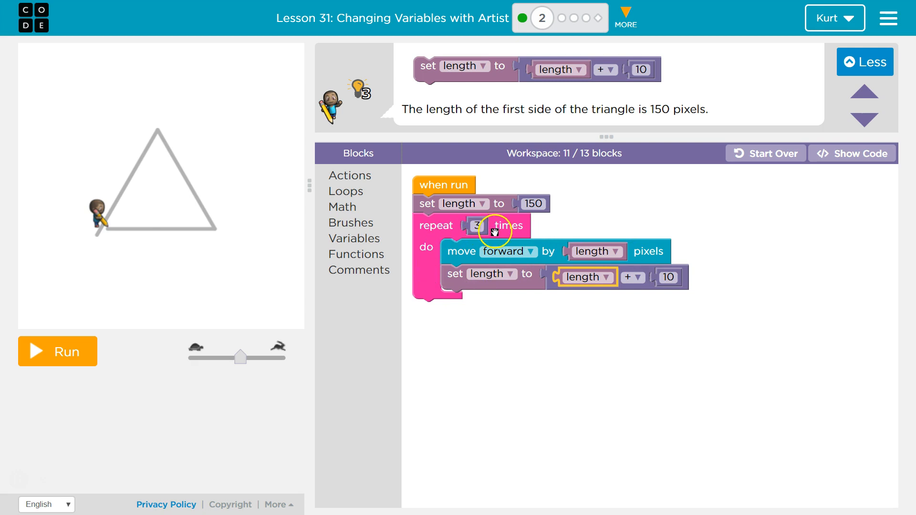
mouse_move(171, 180)
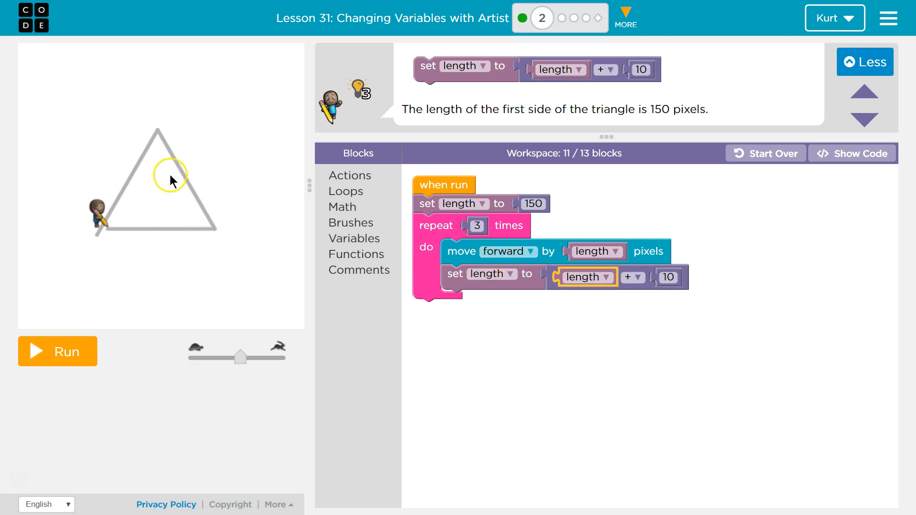
mouse_move(355, 190)
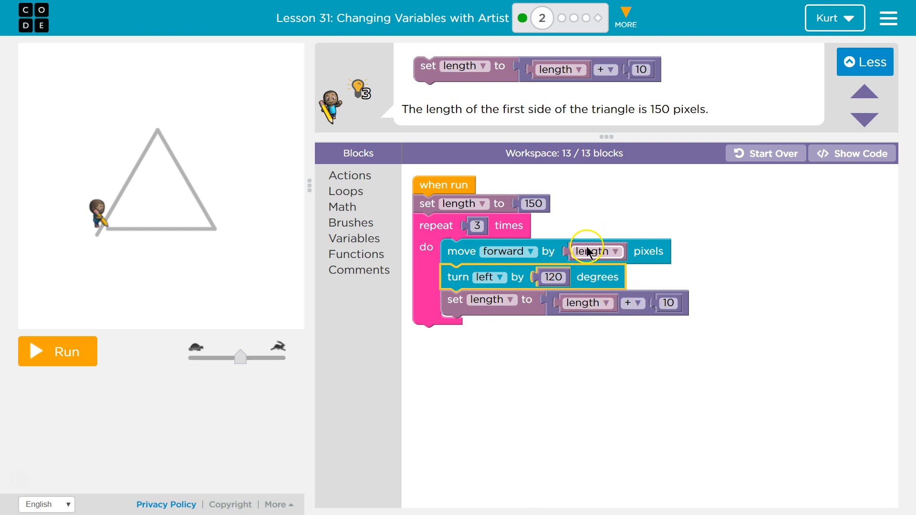
mouse_move(186, 198)
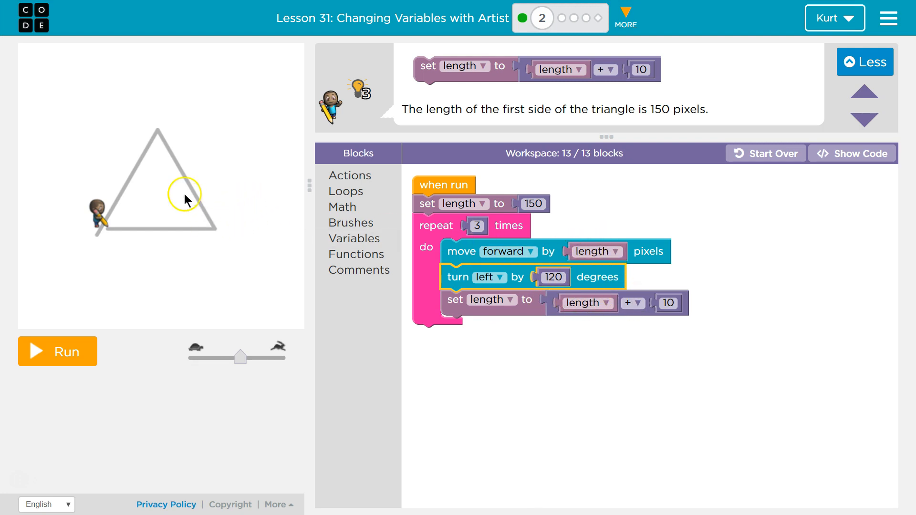
mouse_move(111, 133)
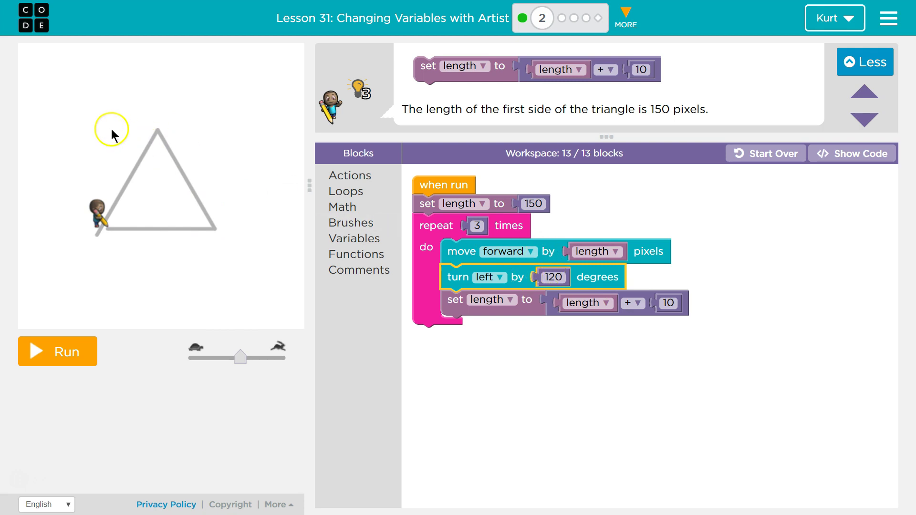
mouse_move(652, 301)
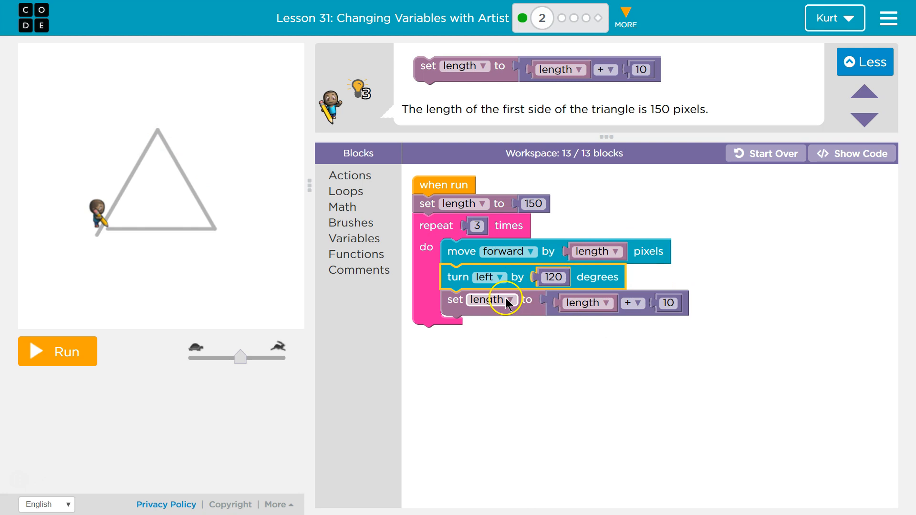
mouse_move(460, 238)
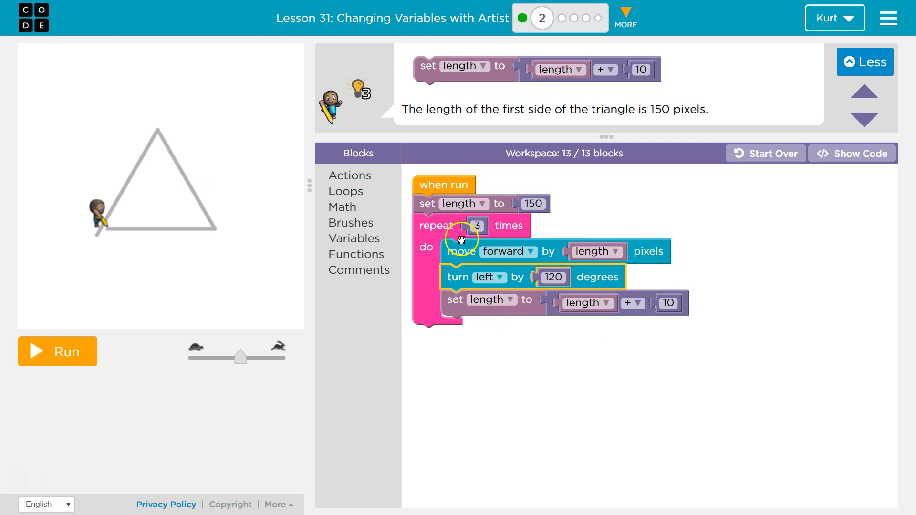
mouse_move(117, 193)
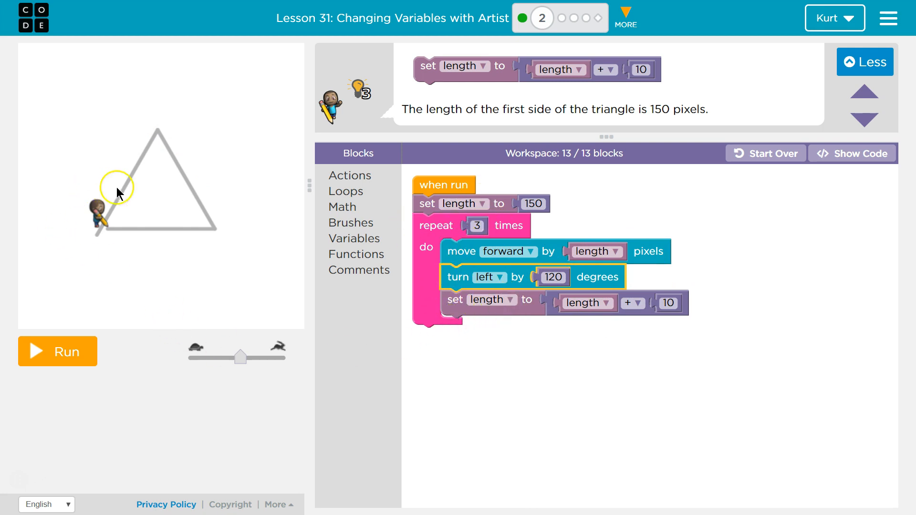
mouse_move(89, 343)
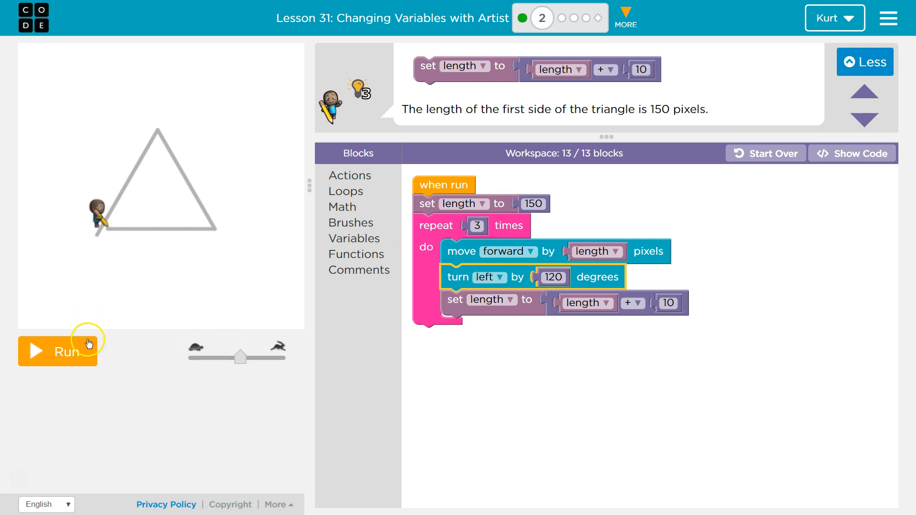
- Run the program to draw the triangle and dismiss the completion message
left_click(57, 351)
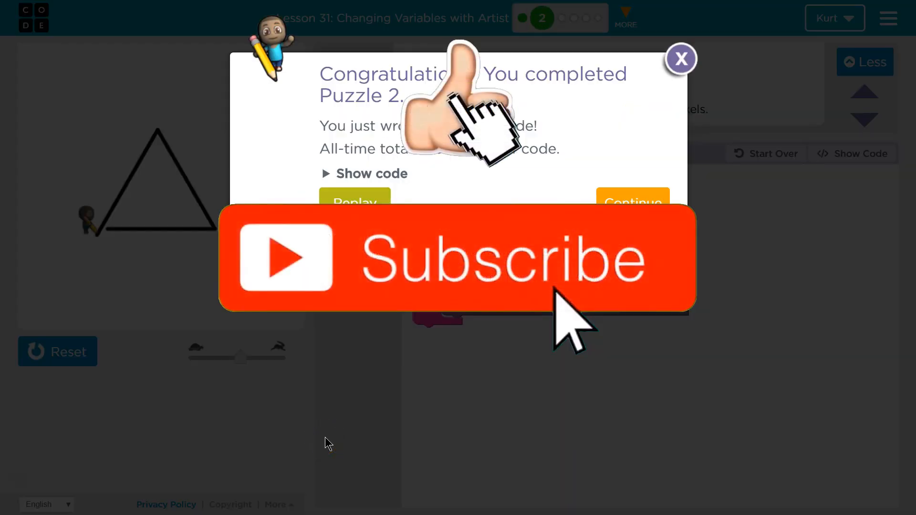
left_click(680, 59)
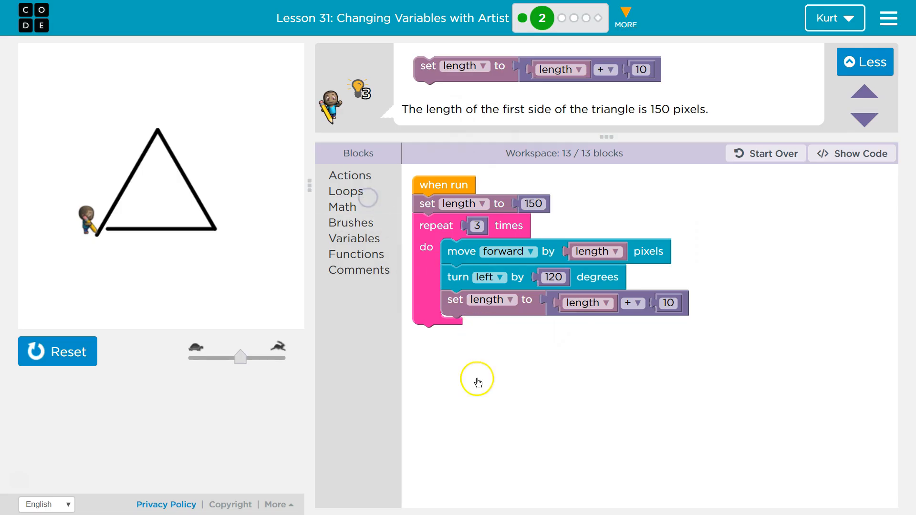
mouse_move(488, 397)
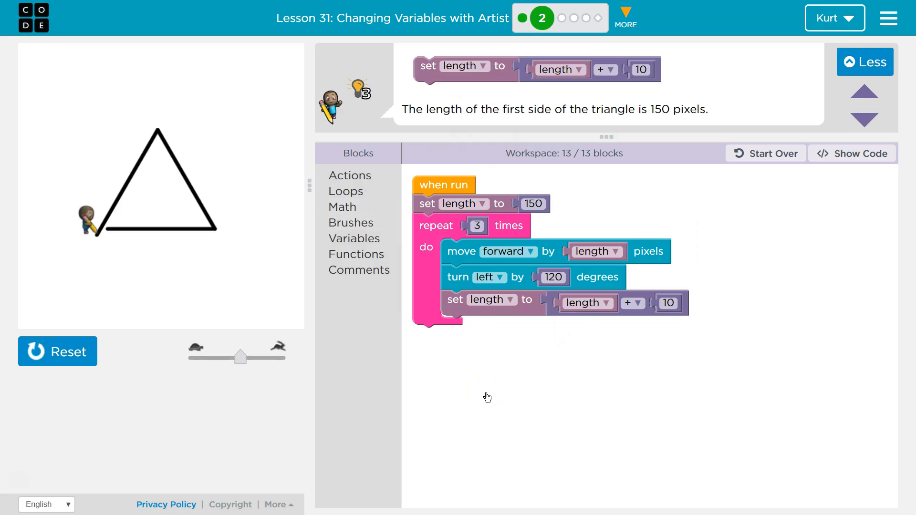